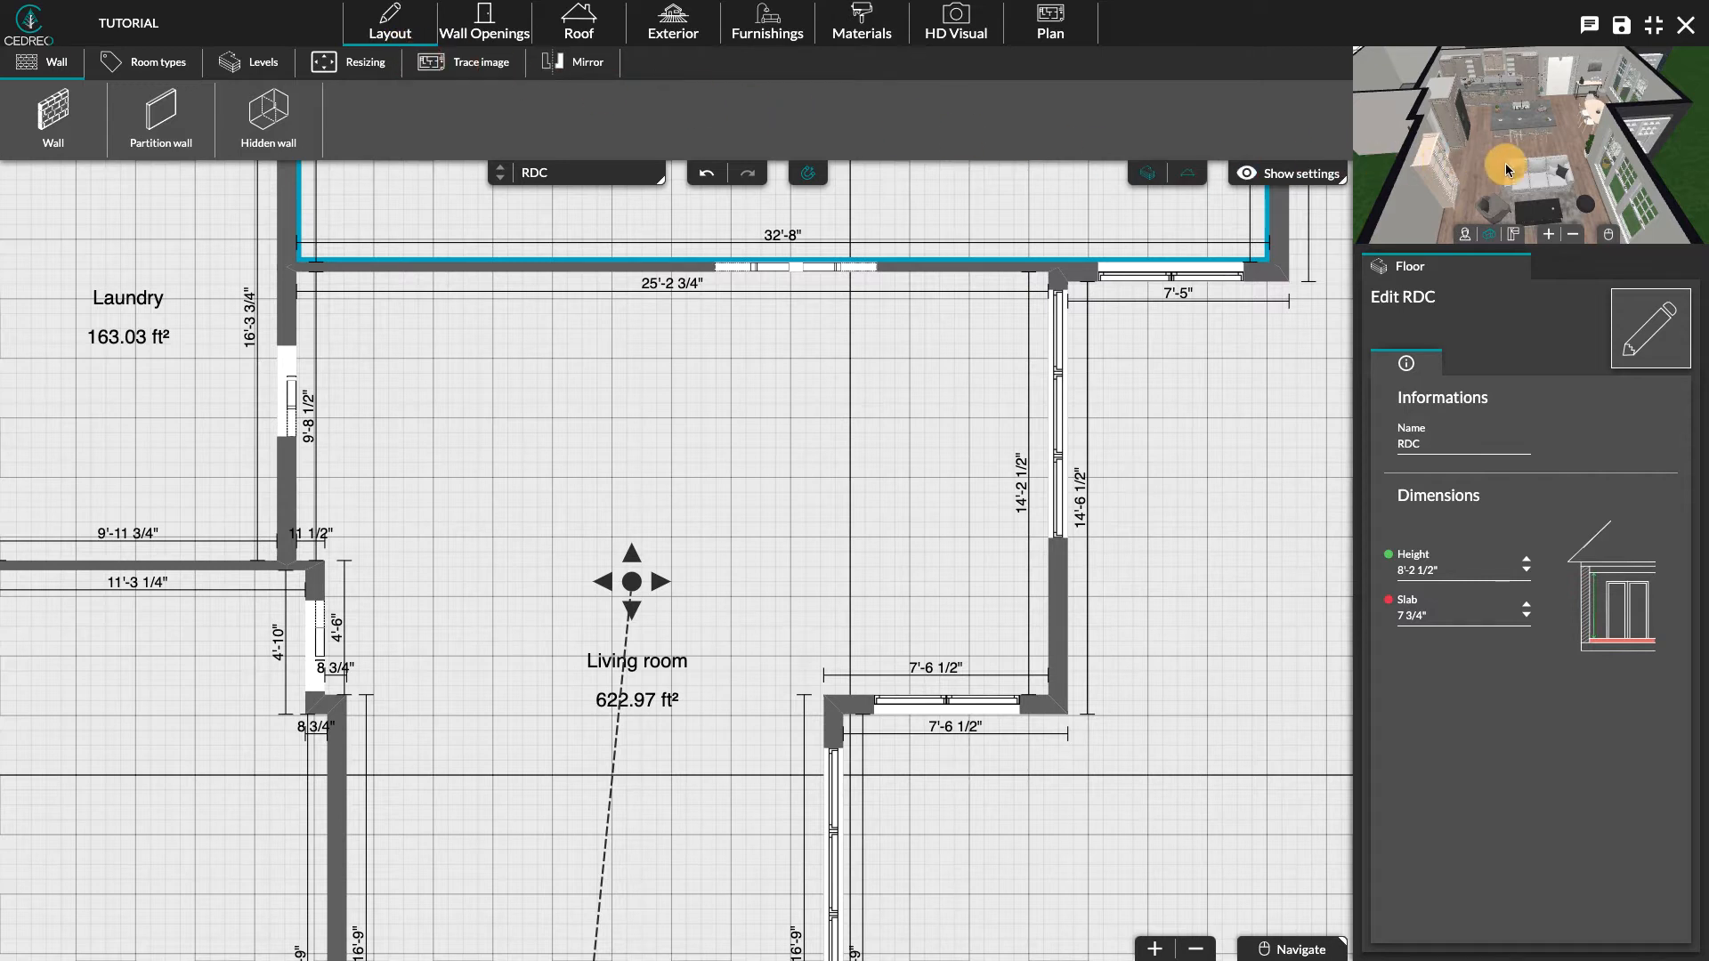
{"action": "mouse_move", "coordinate": [1458, 154]}
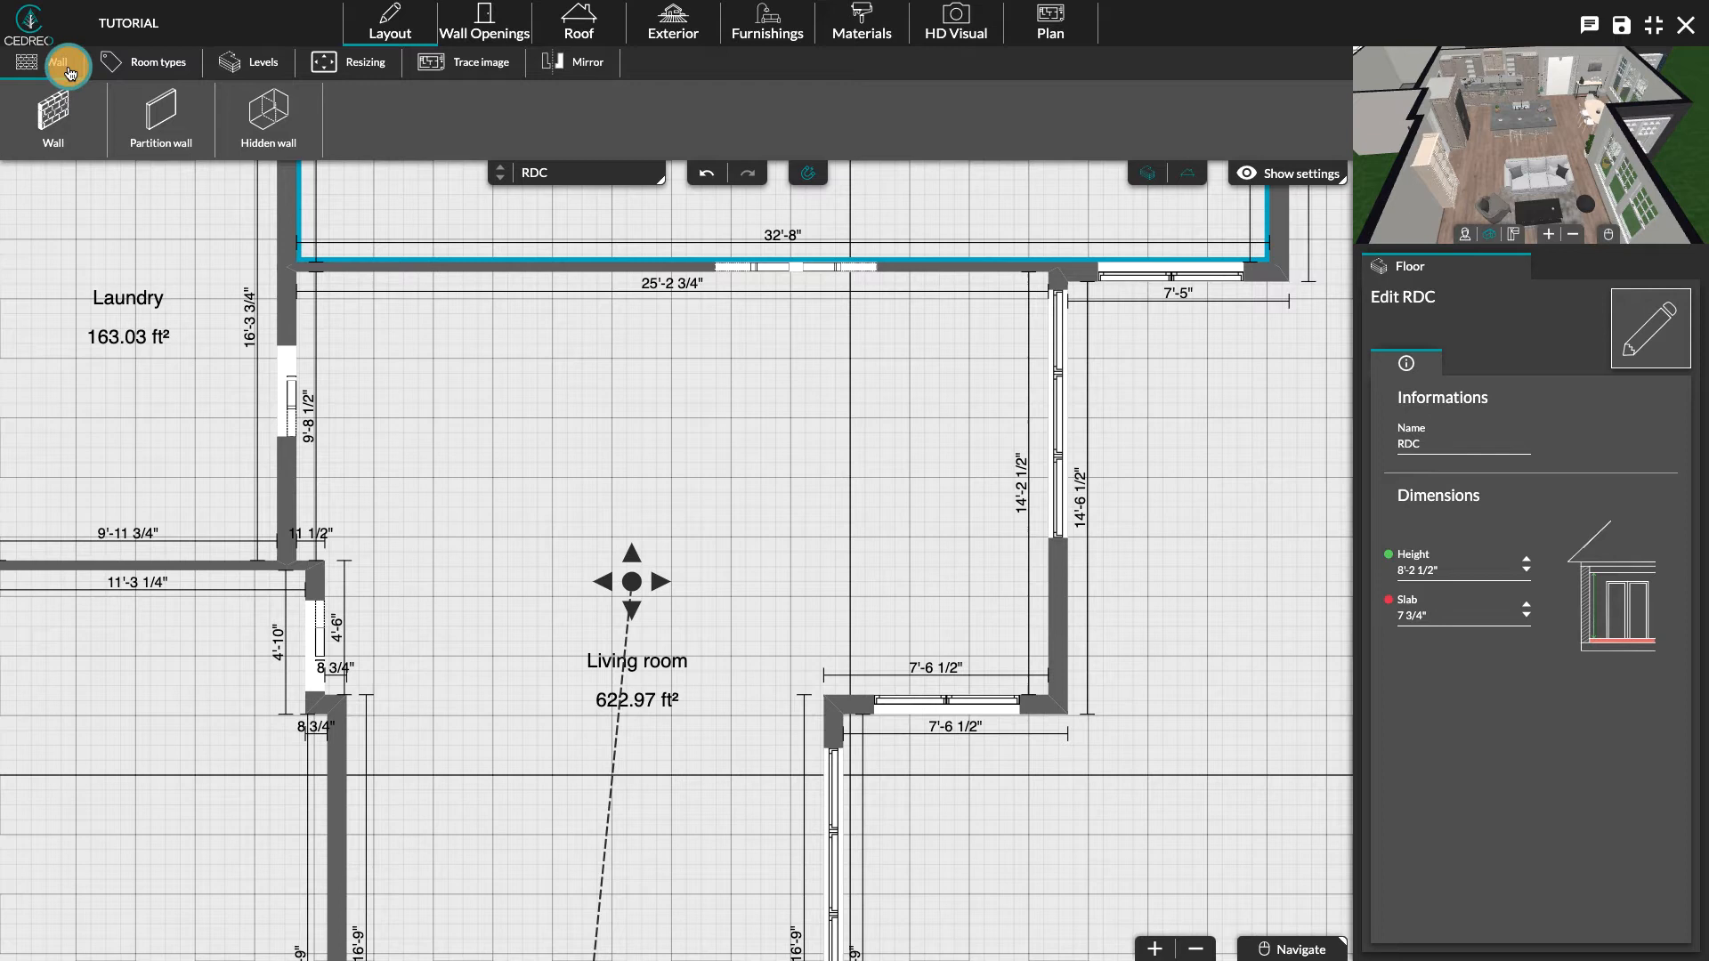
- Draw a hidden wall across the living room from the left wall to the right wall
{"action": "left_click", "coordinate": [266, 118]}
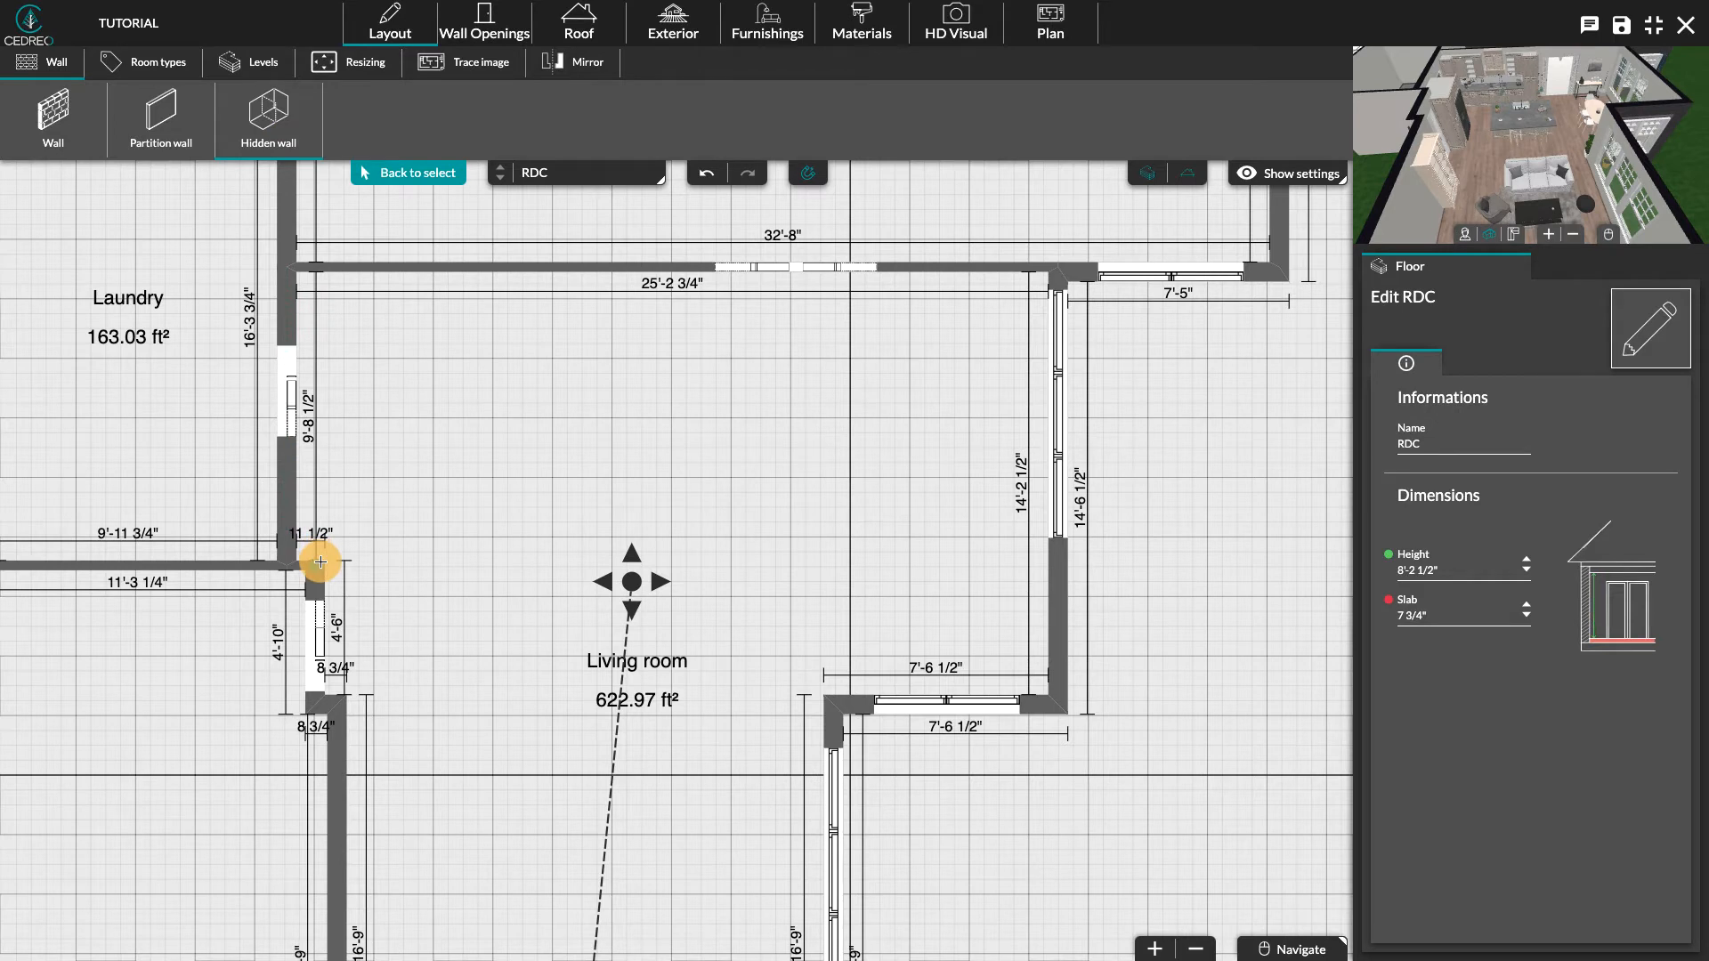
{"action": "left_click_drag", "start_coordinate": [319, 562], "coordinate": [471, 566]}
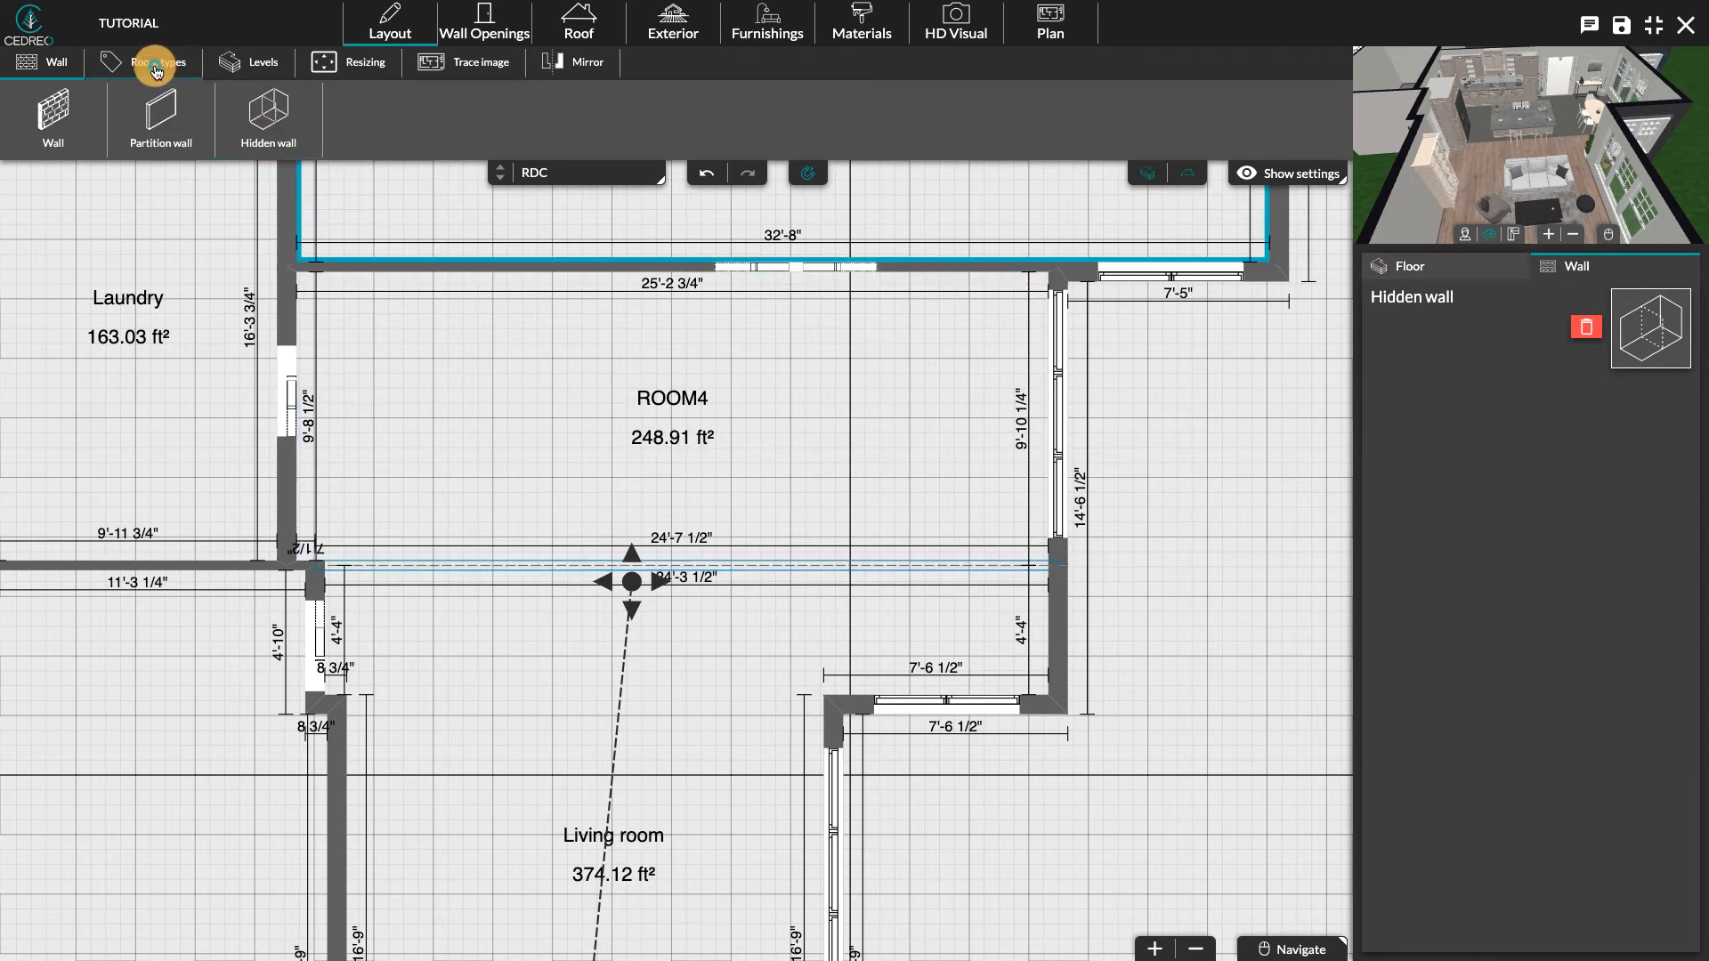
- Assign the Kitchen room type to ROOM4
{"action": "left_click", "coordinate": [155, 63]}
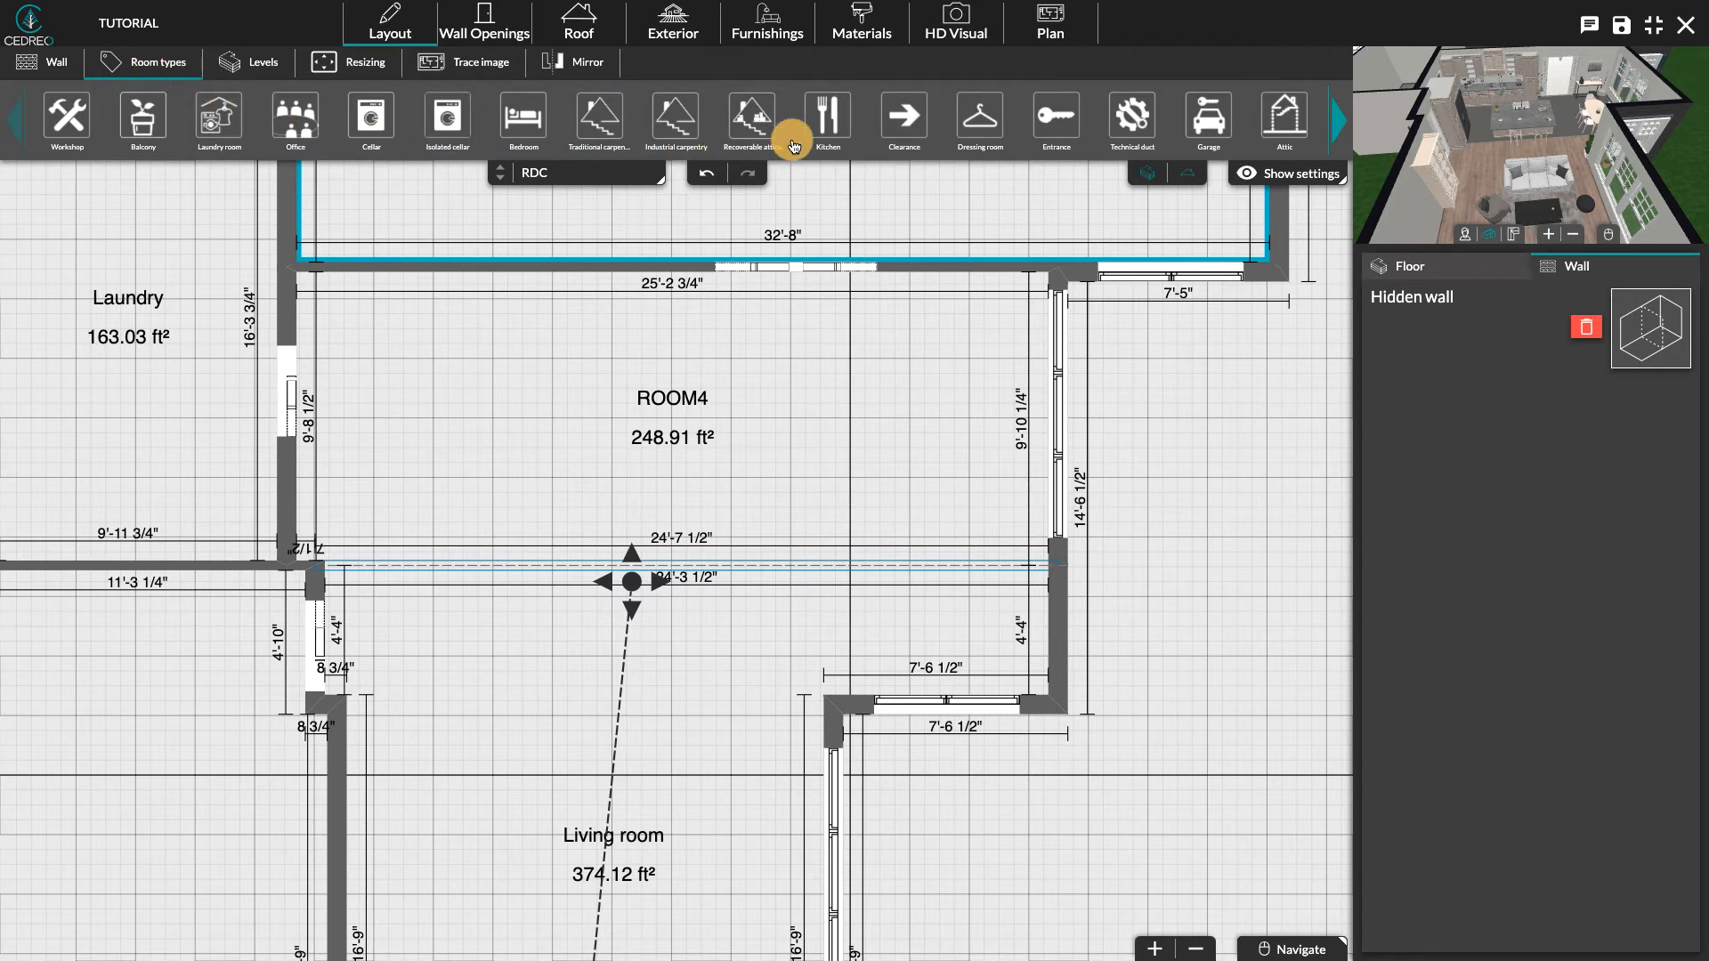
{"action": "left_click", "coordinate": [826, 120]}
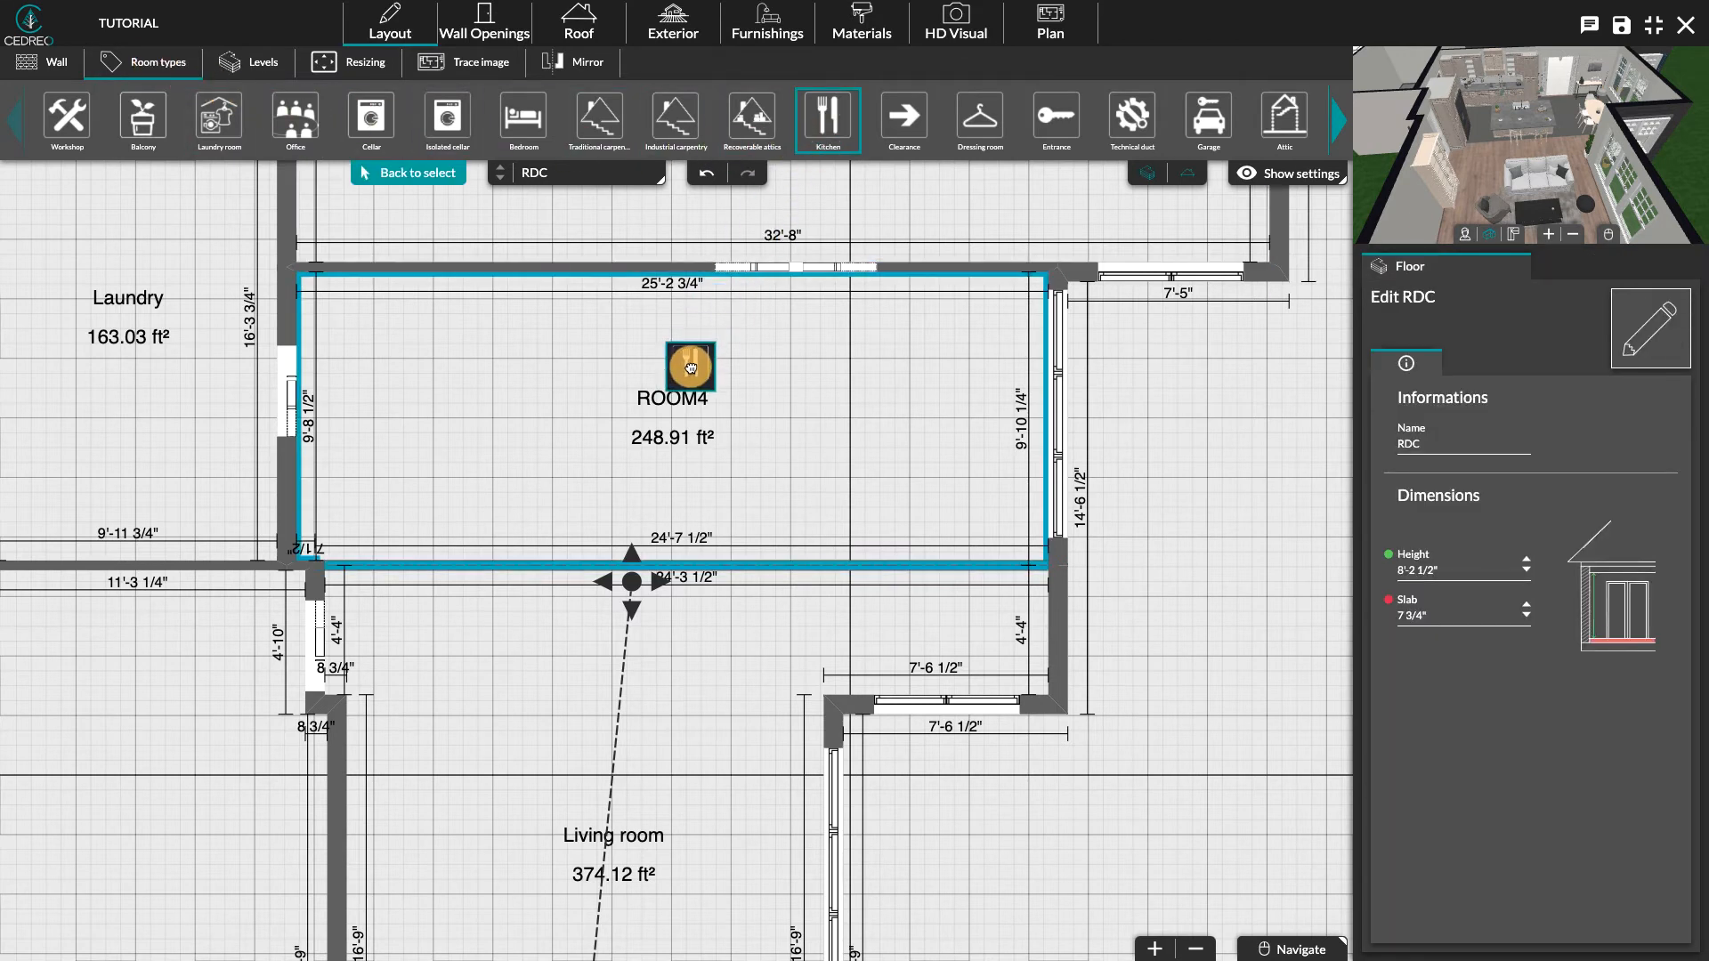
{"action": "left_click", "coordinate": [826, 120]}
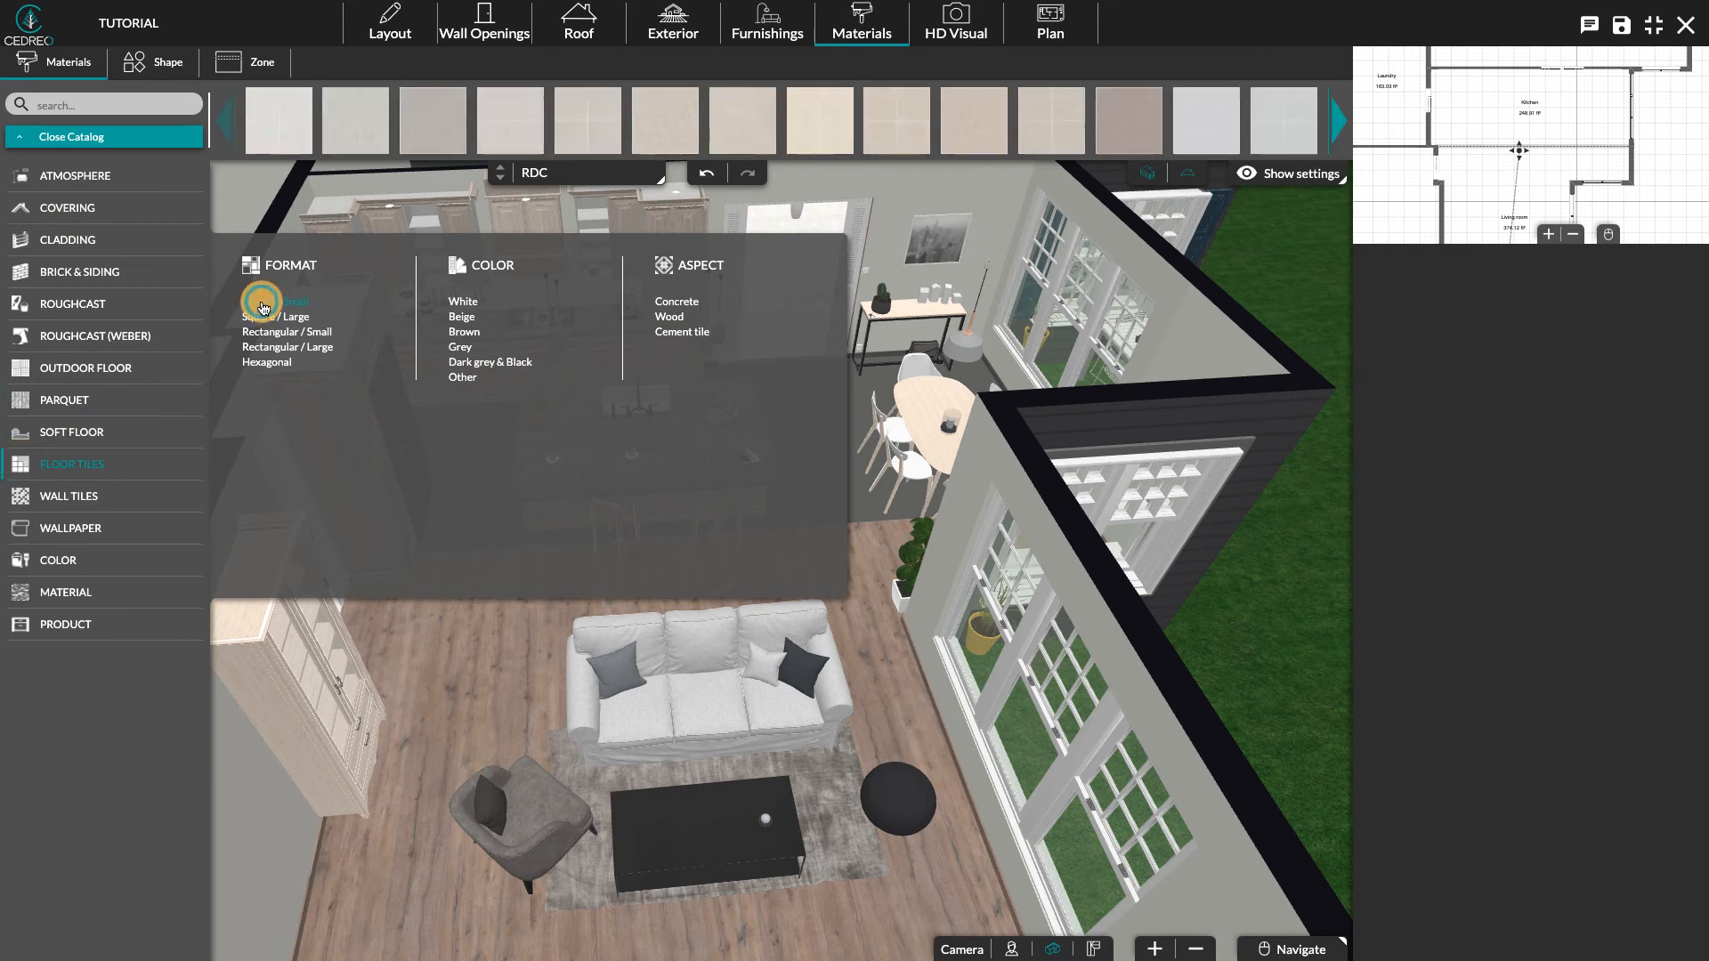
- Apply the Samsara Ivoire beige floor tile to the kitchen floor
{"action": "left_click", "coordinate": [796, 444]}
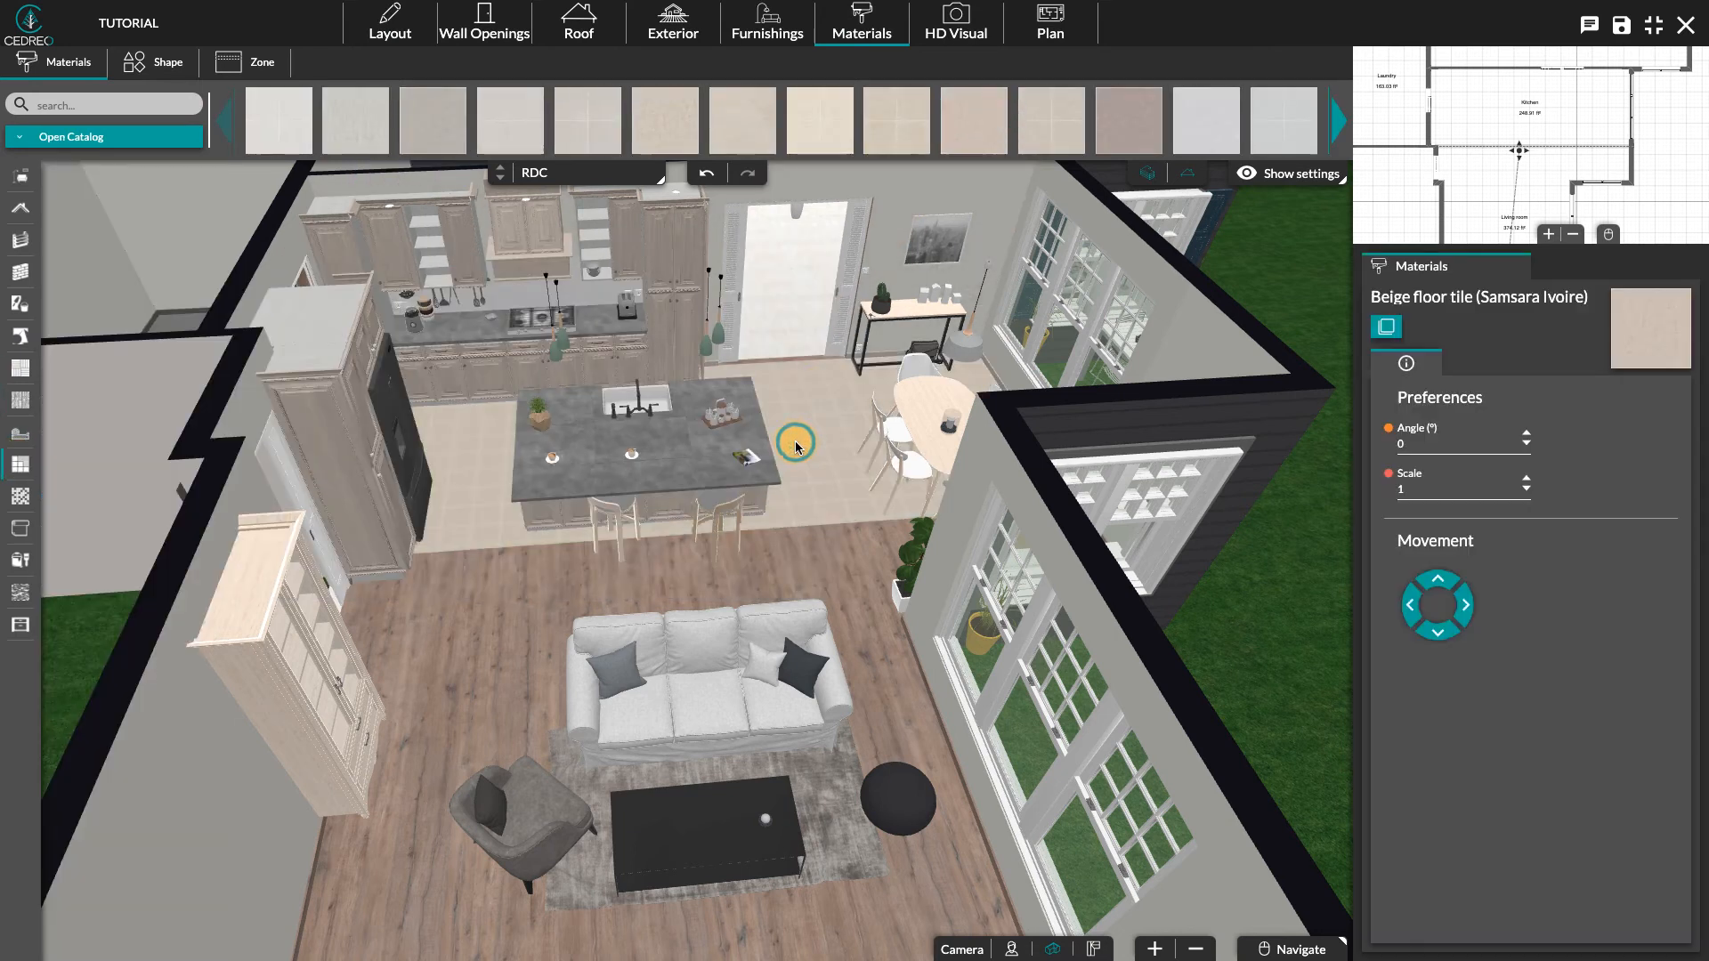